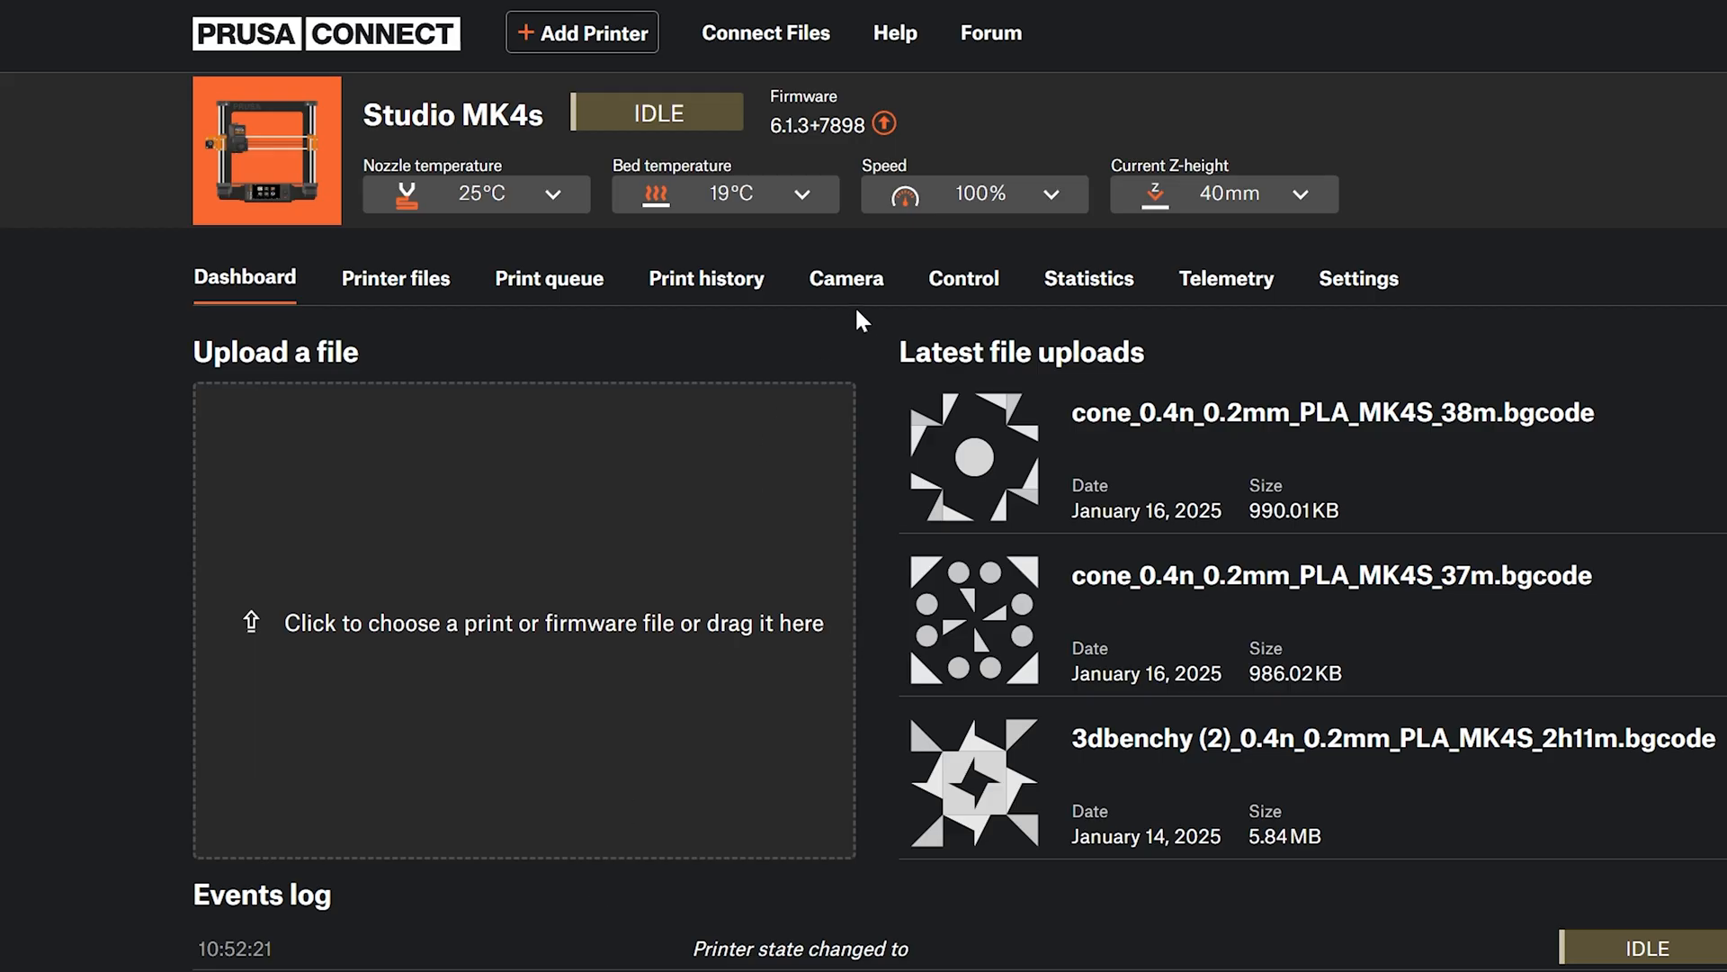
Step: Generate a Wi-Fi camera setup QR code from the Studio MK4s printer's Camera page
left_click(845, 278)
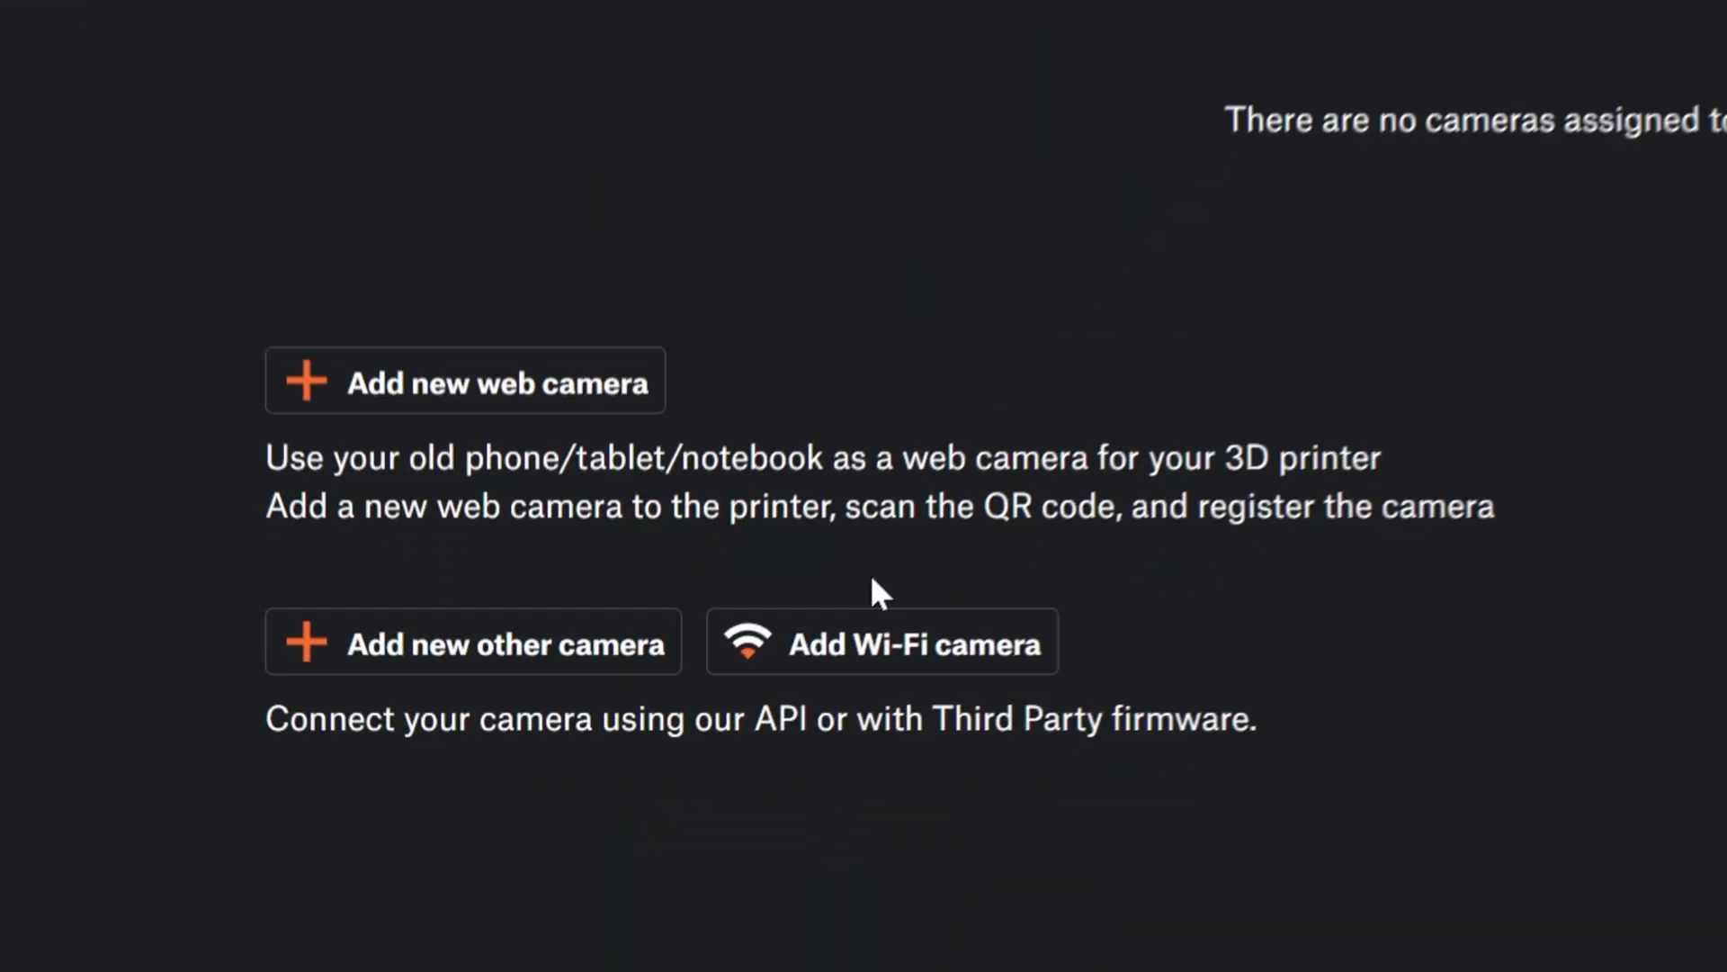
left_click(881, 640)
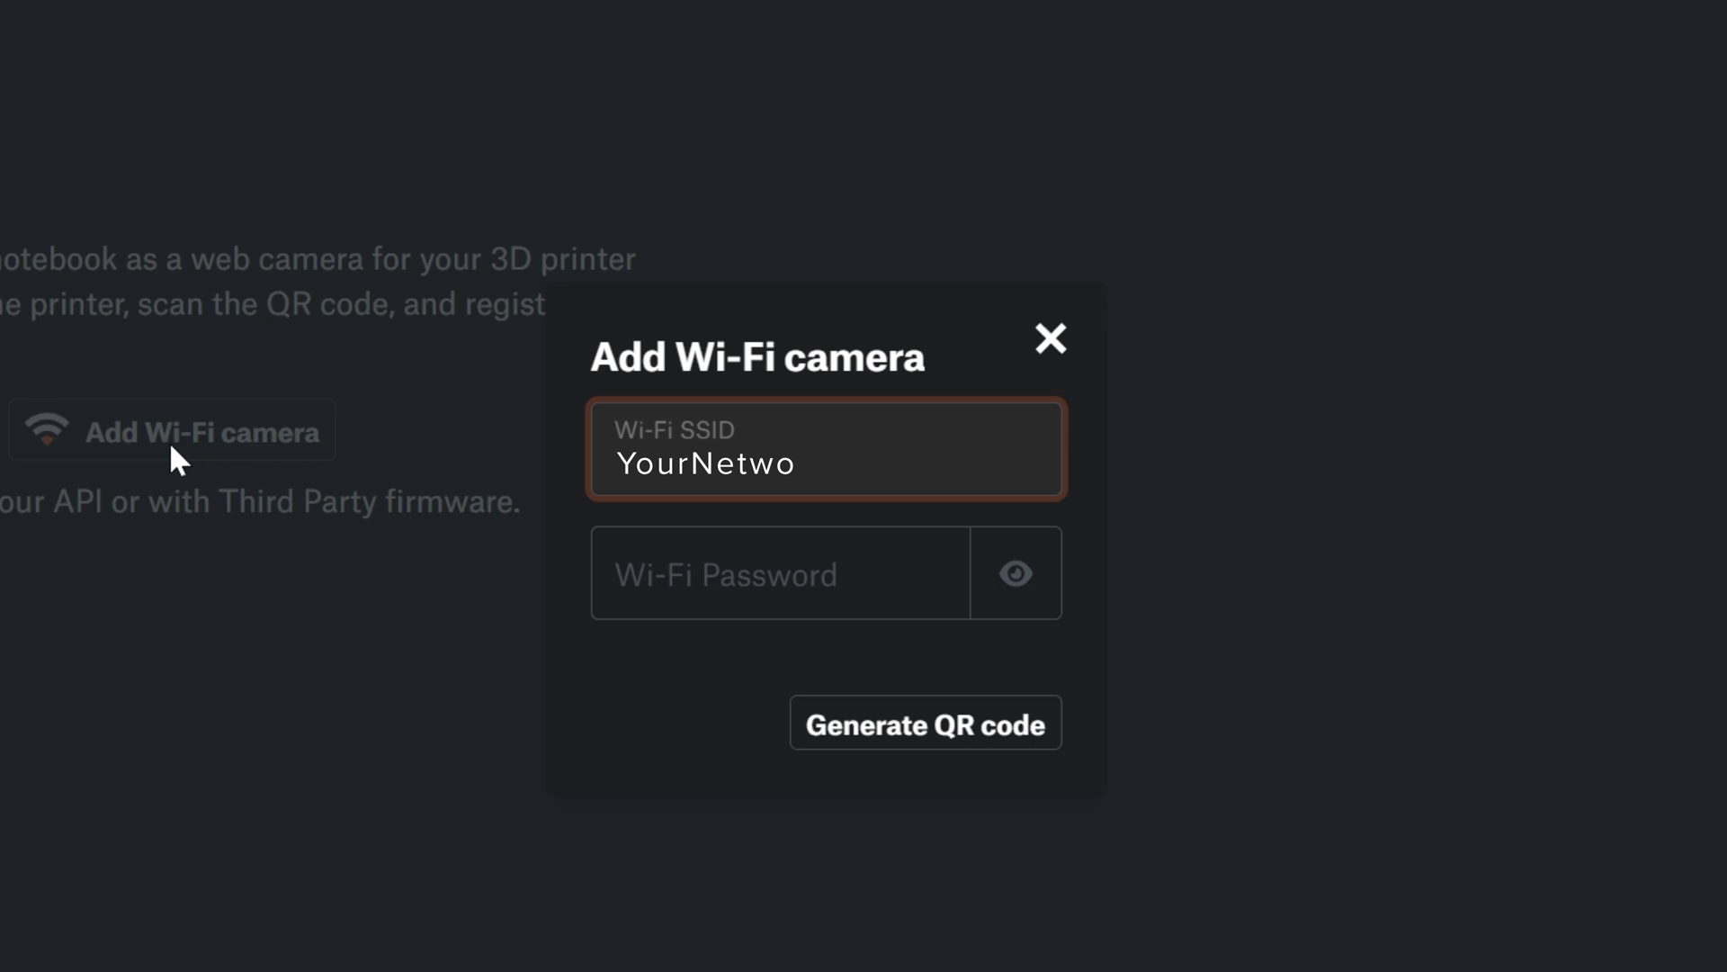
left_click(925, 723)
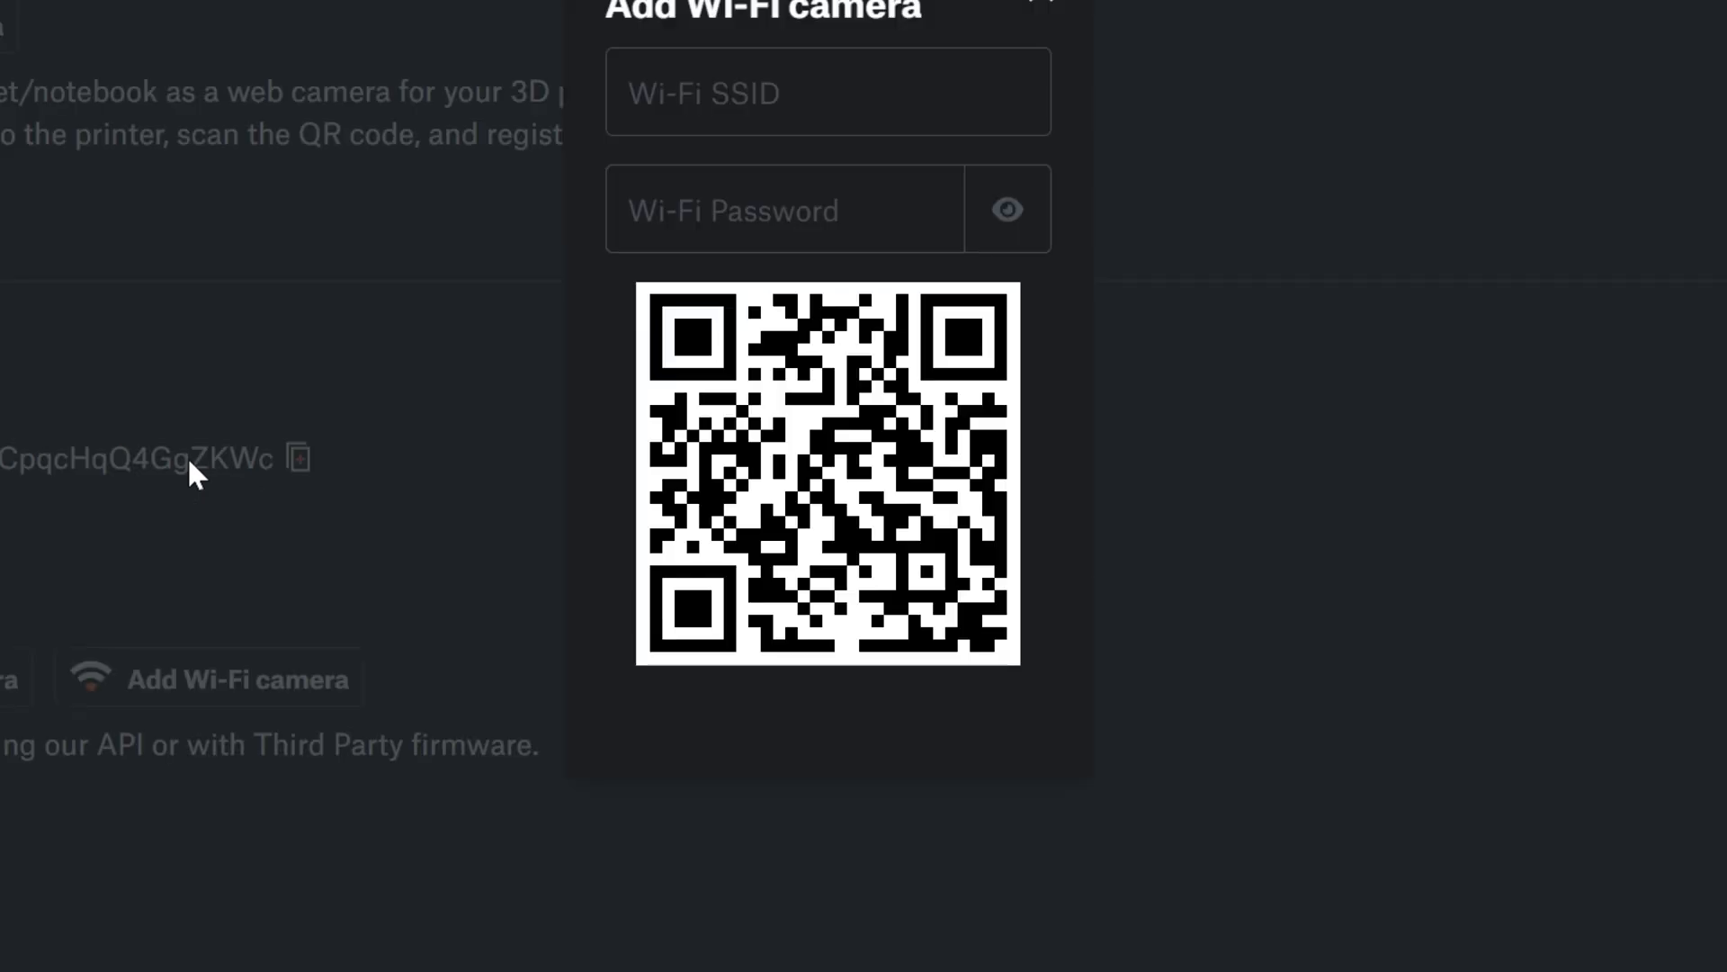